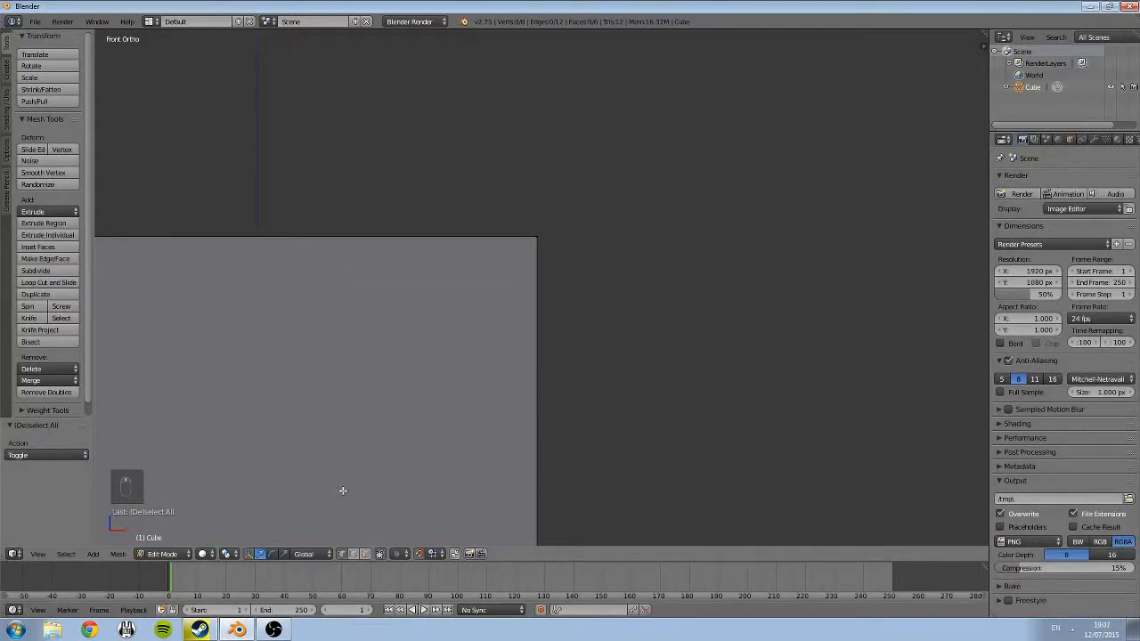
pyautogui.moveTo(634, 321)
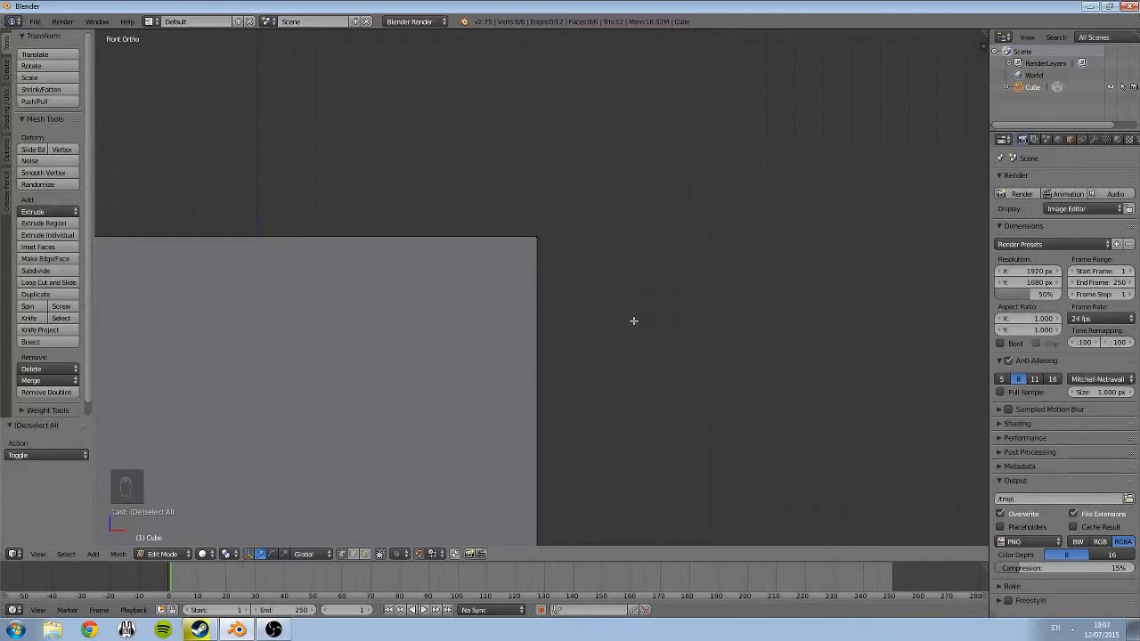
pyautogui.moveTo(662, 118)
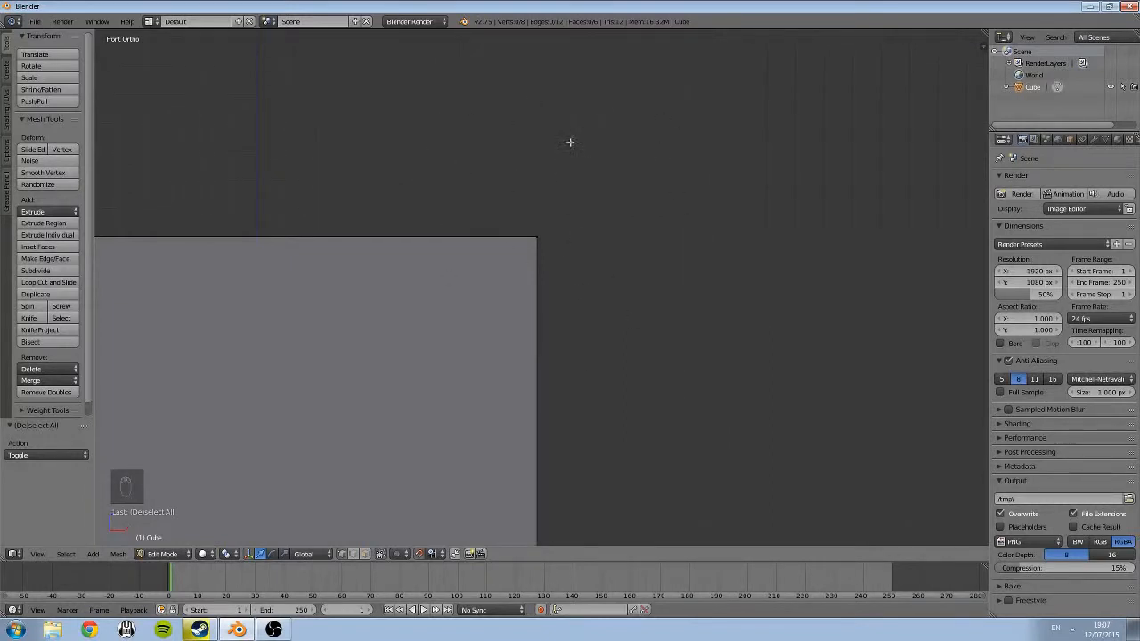
pyautogui.moveTo(530, 189)
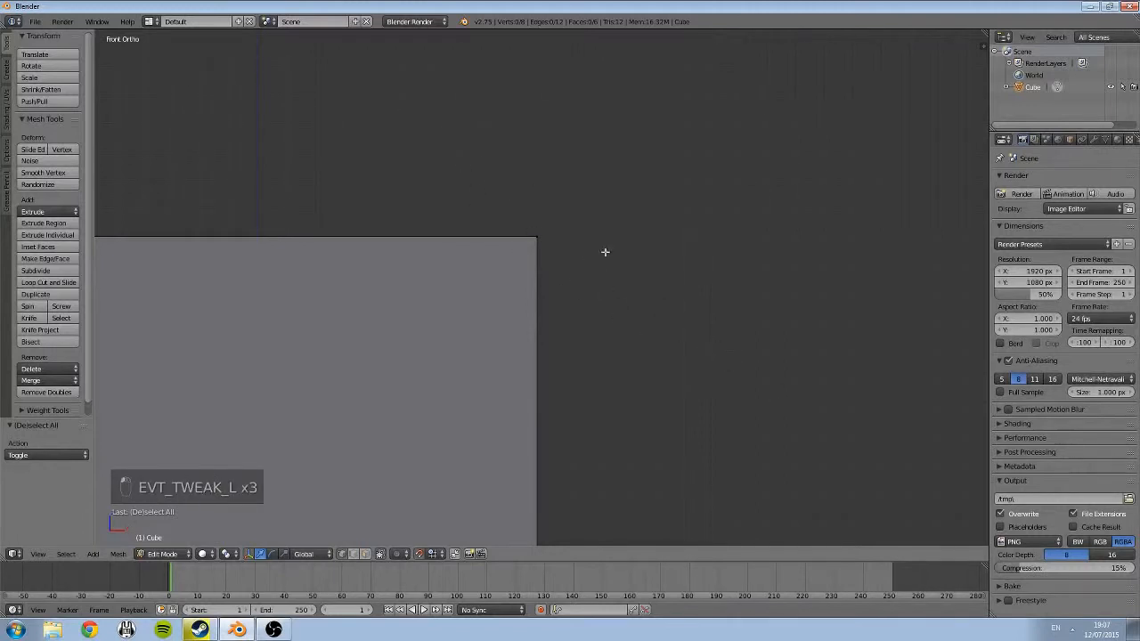
# Select the box's top corner vertex and orbit to view the corner where top and front faces meet.
pyautogui.click(499, 174)
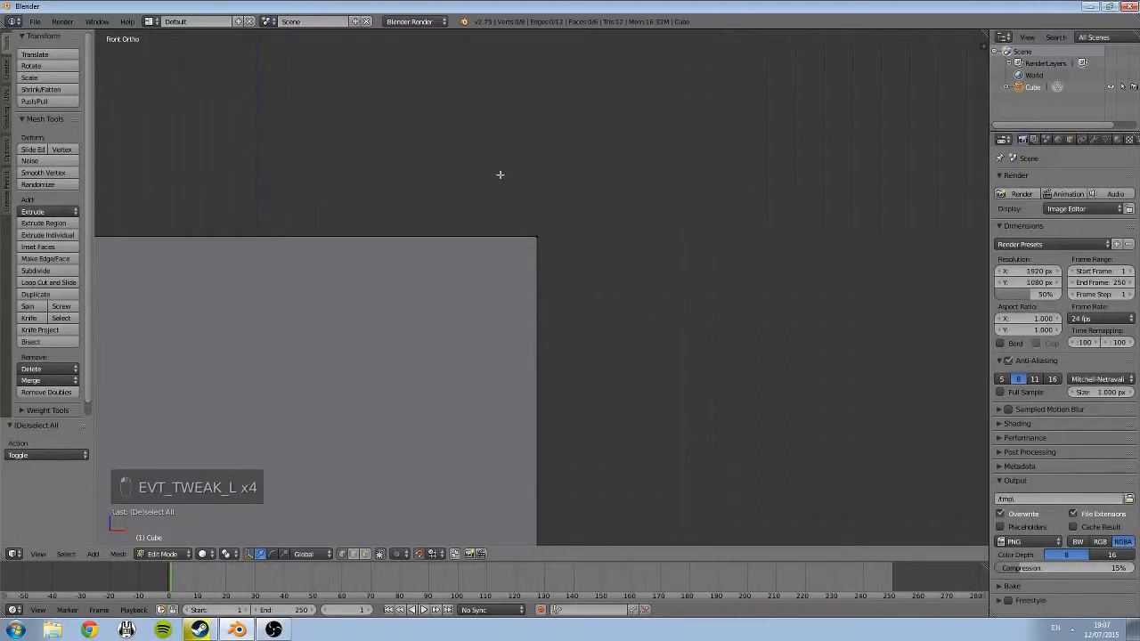
pyautogui.moveTo(518, 139)
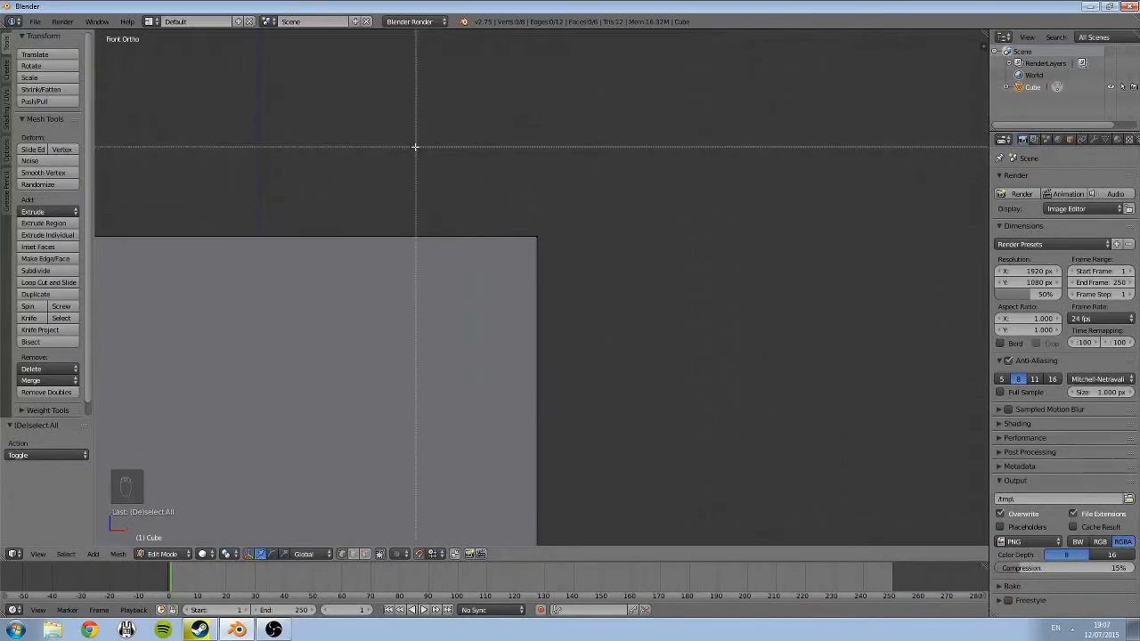
pyautogui.moveTo(413, 146); pyautogui.dragTo(802, 356)
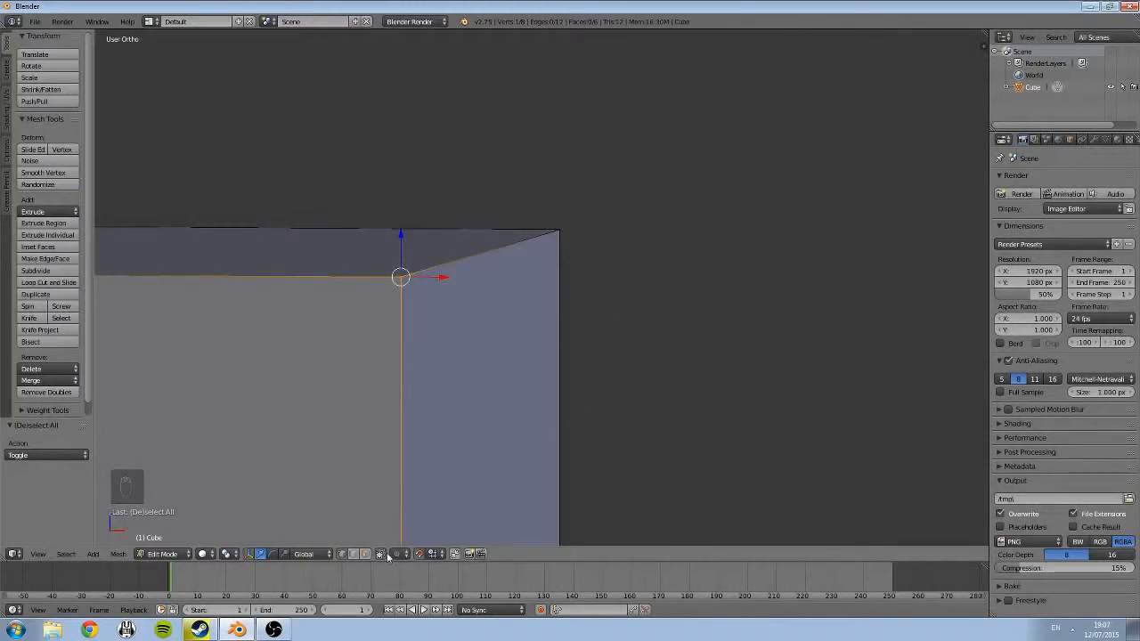
pyautogui.moveTo(378, 554)
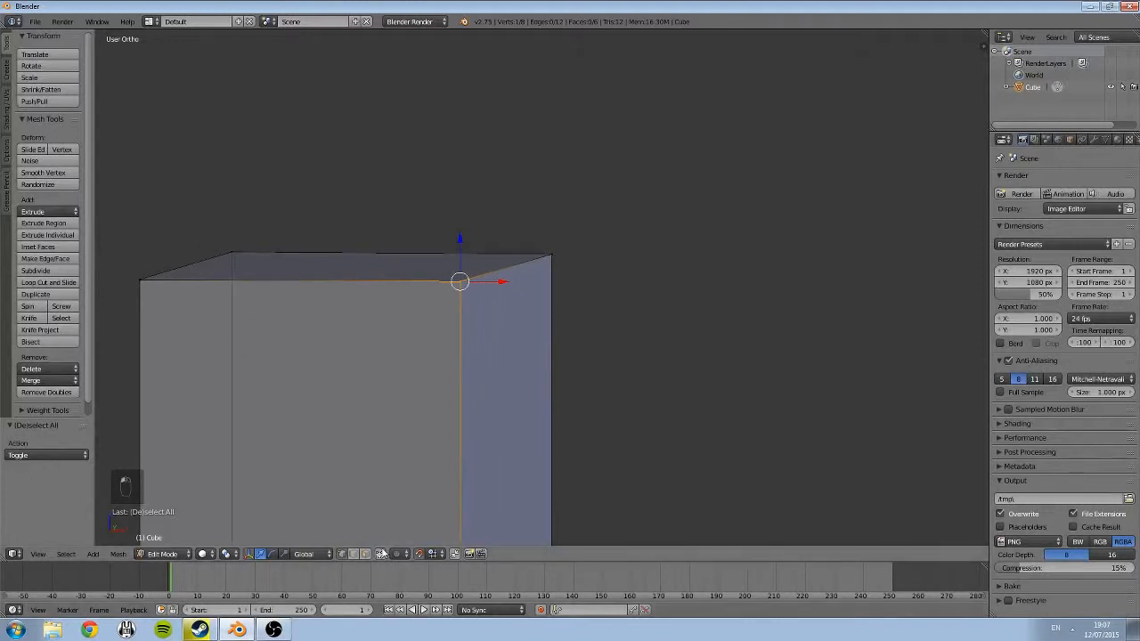
pyautogui.moveTo(413, 414)
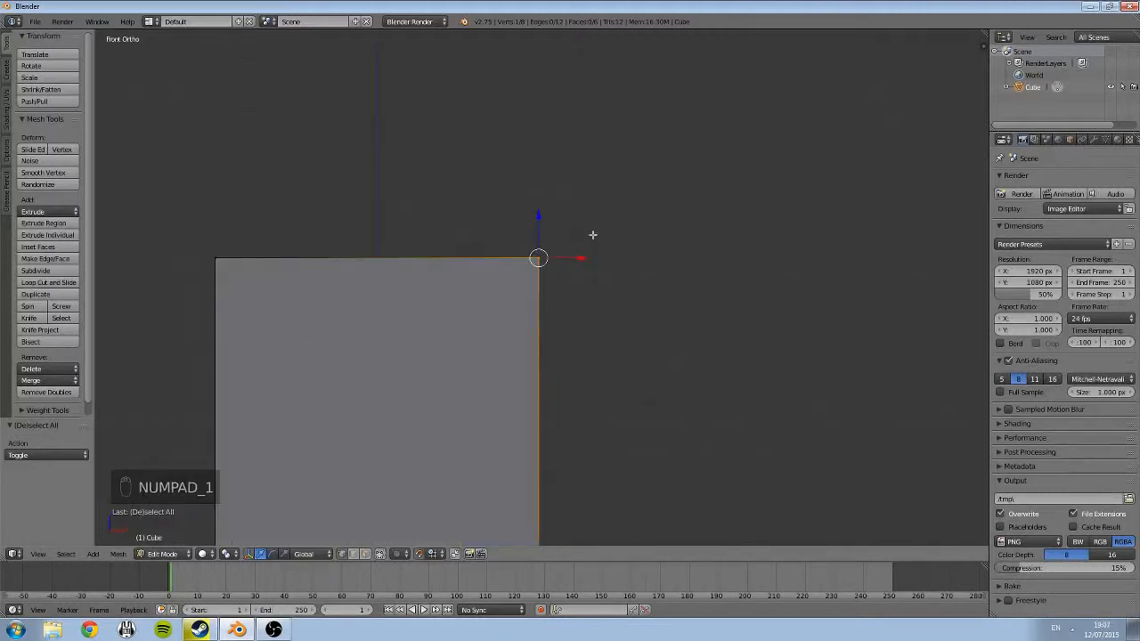
pyautogui.press('a')
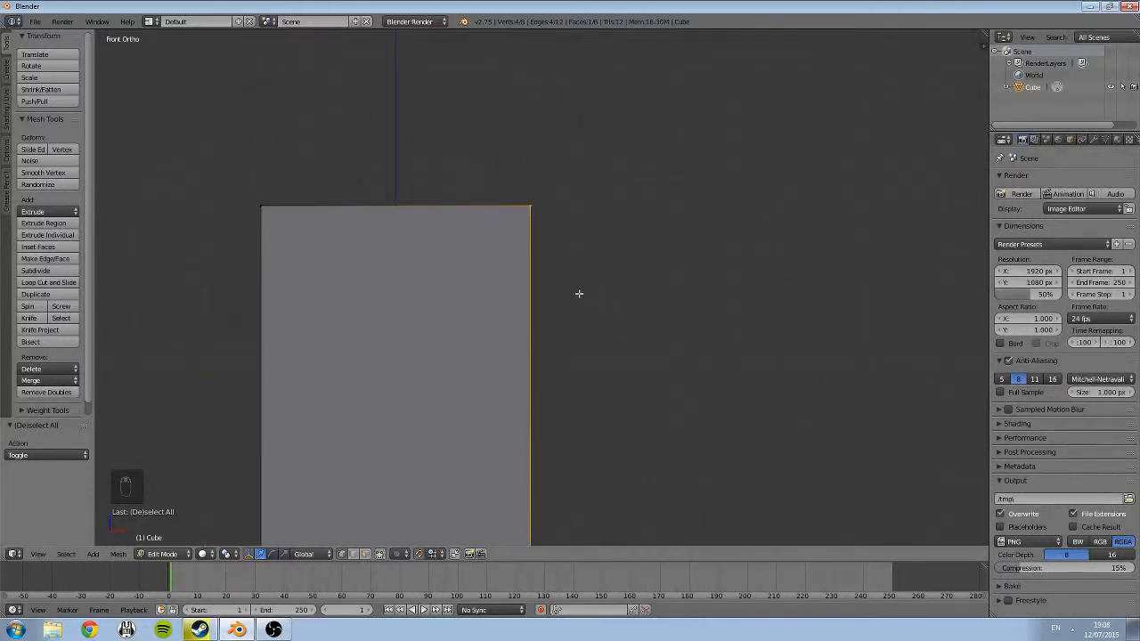
# Use Shift+S Selection to Grid so the post's vertices land on the nearest grid divisions.
pyautogui.press('shift+s')
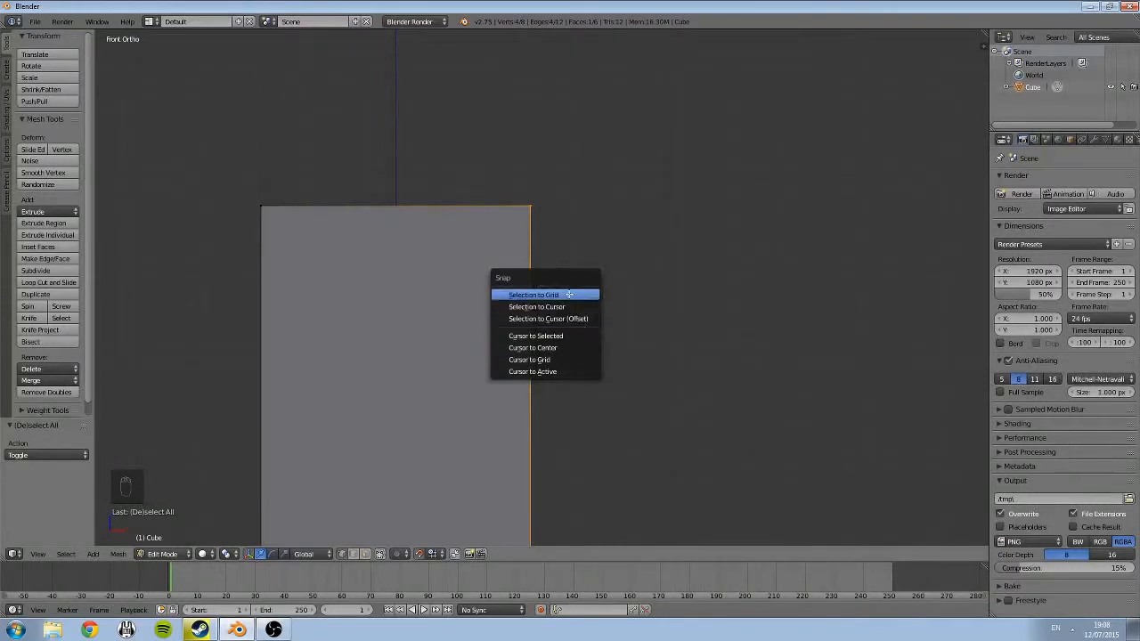
pyautogui.moveTo(561, 293)
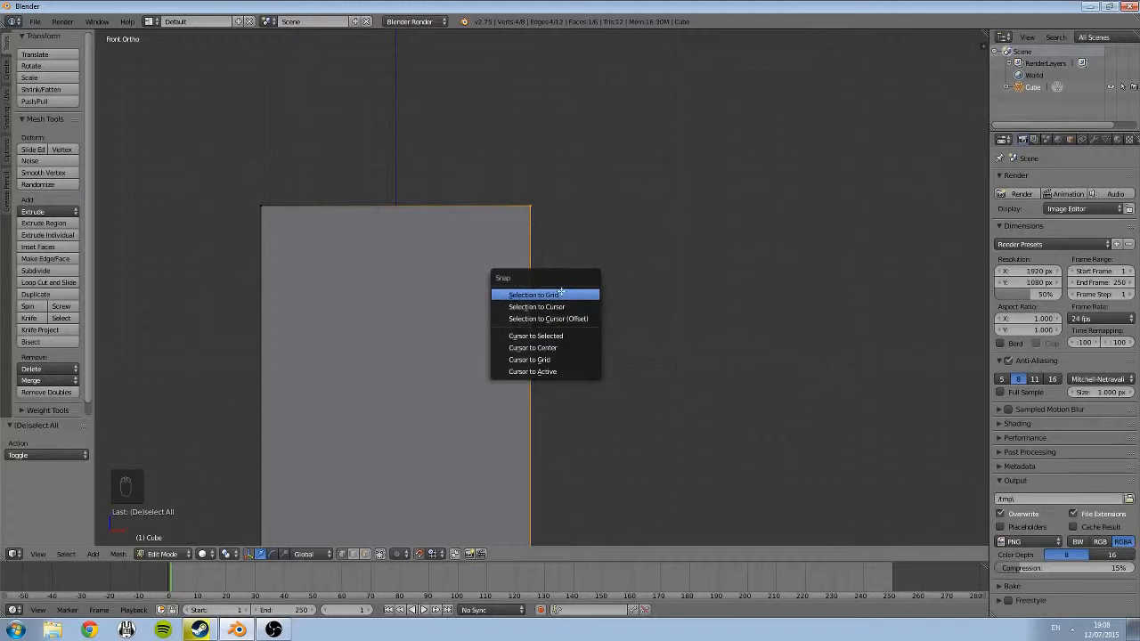
pyautogui.moveTo(532, 296)
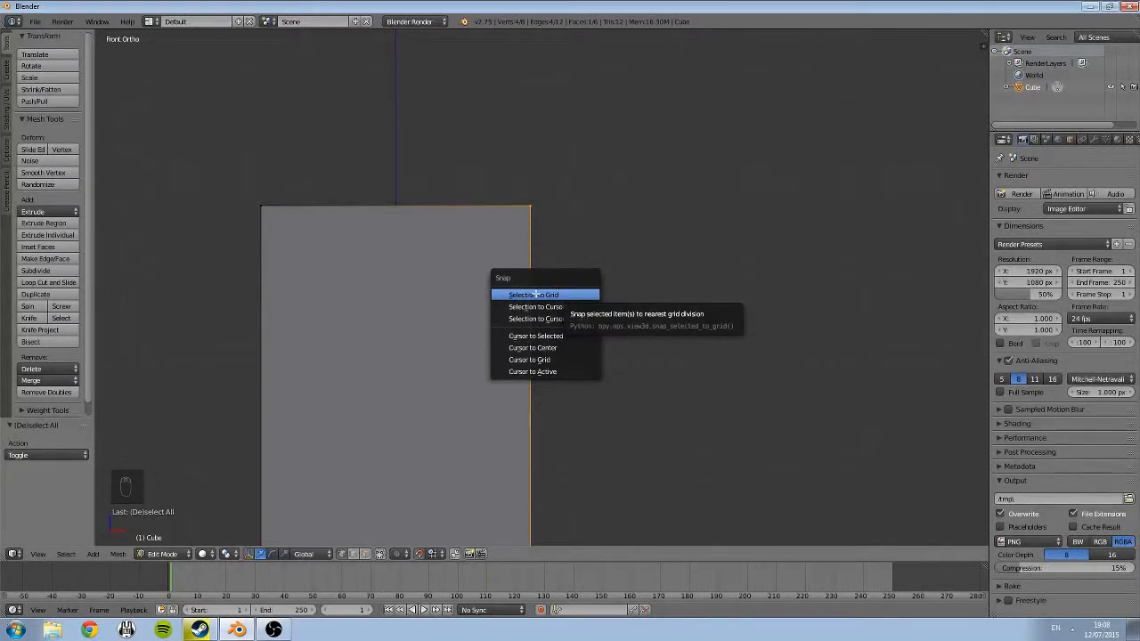
pyautogui.click(534, 294)
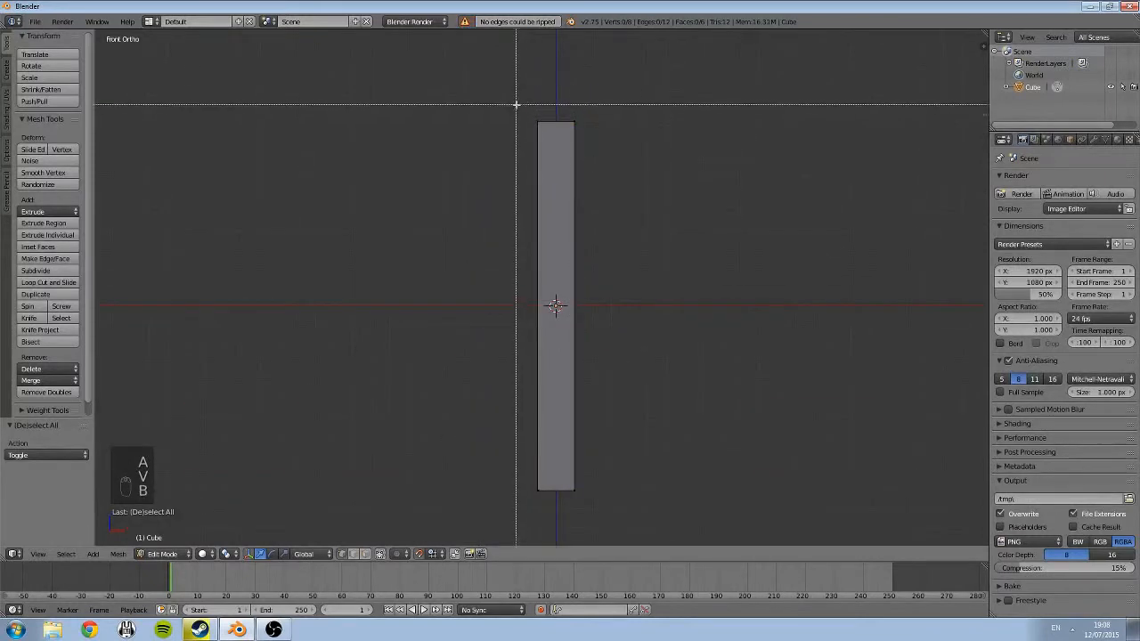
# Zoom to the post's upper corner and snap it onto the grid with Selection to Grid.
pyautogui.moveTo(515, 105); pyautogui.dragTo(545, 516)
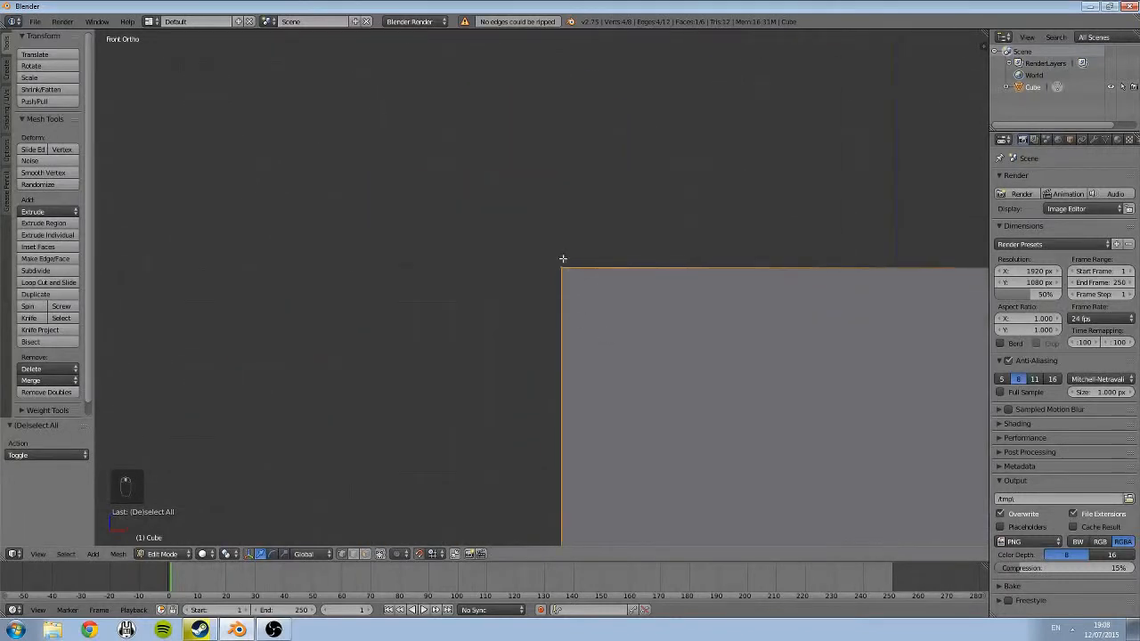
pyautogui.press('shift+s')
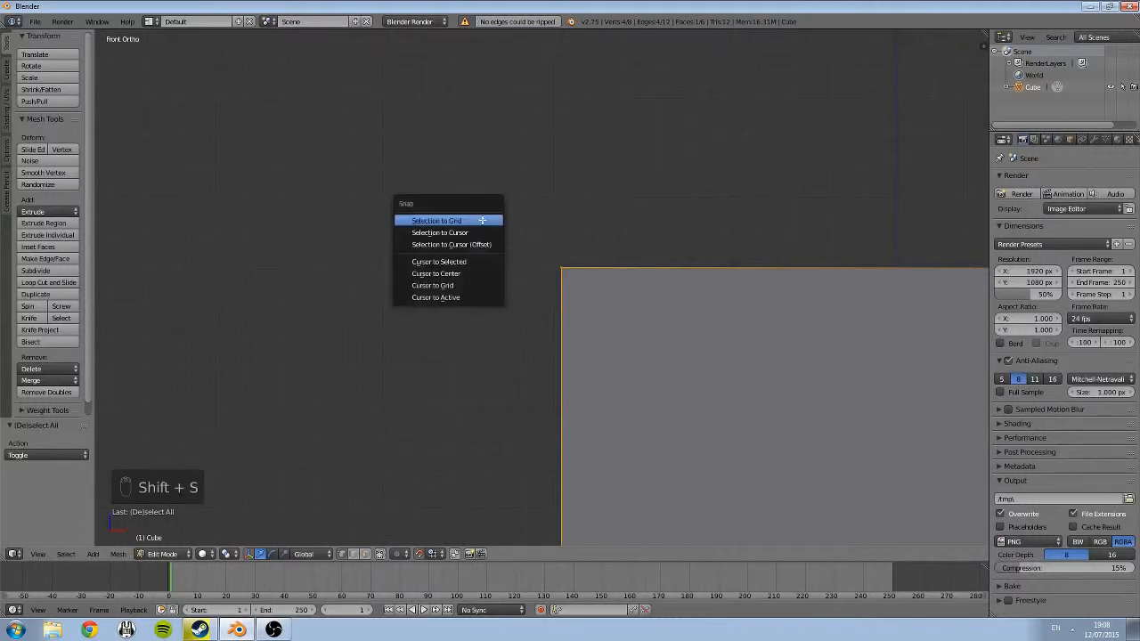
pyautogui.click(436, 221)
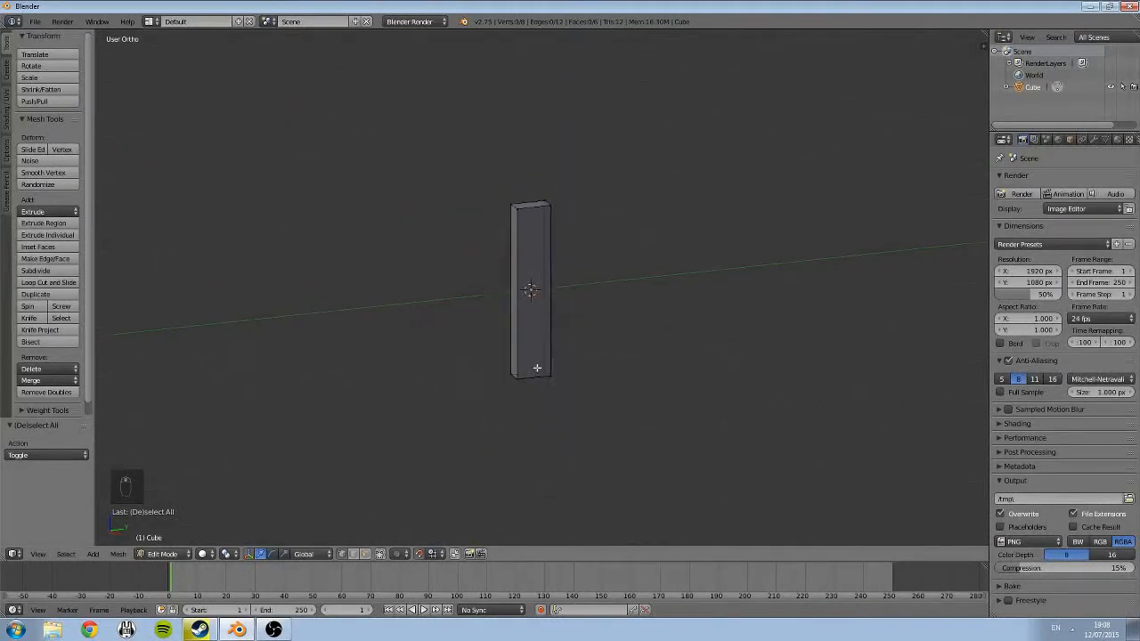
pyautogui.press('KP_3')
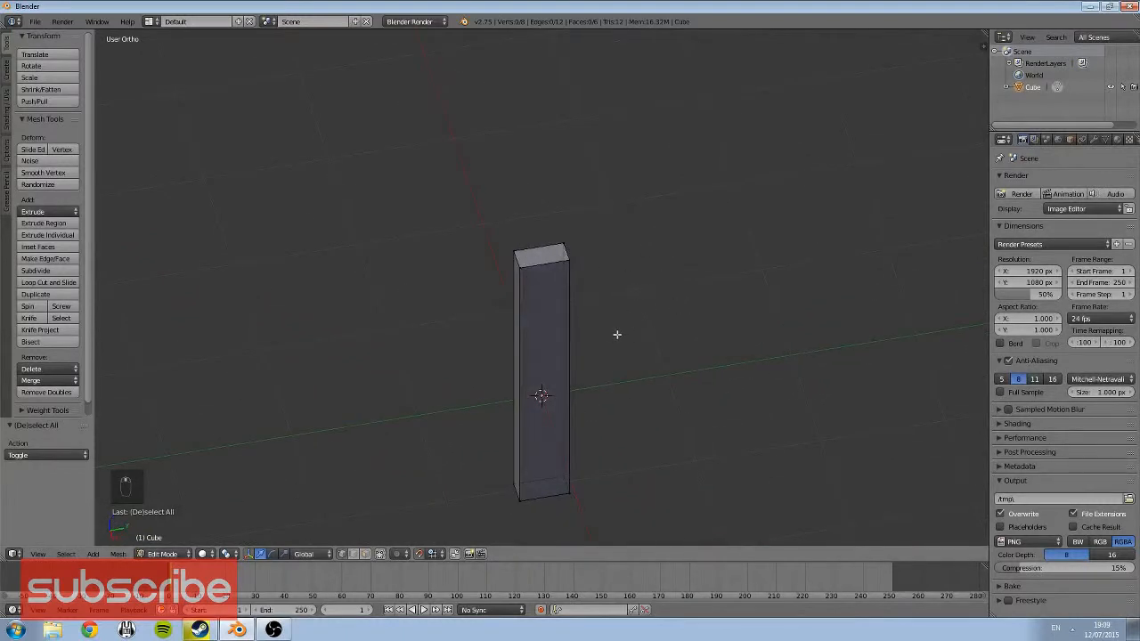
pyautogui.moveTo(641, 314)
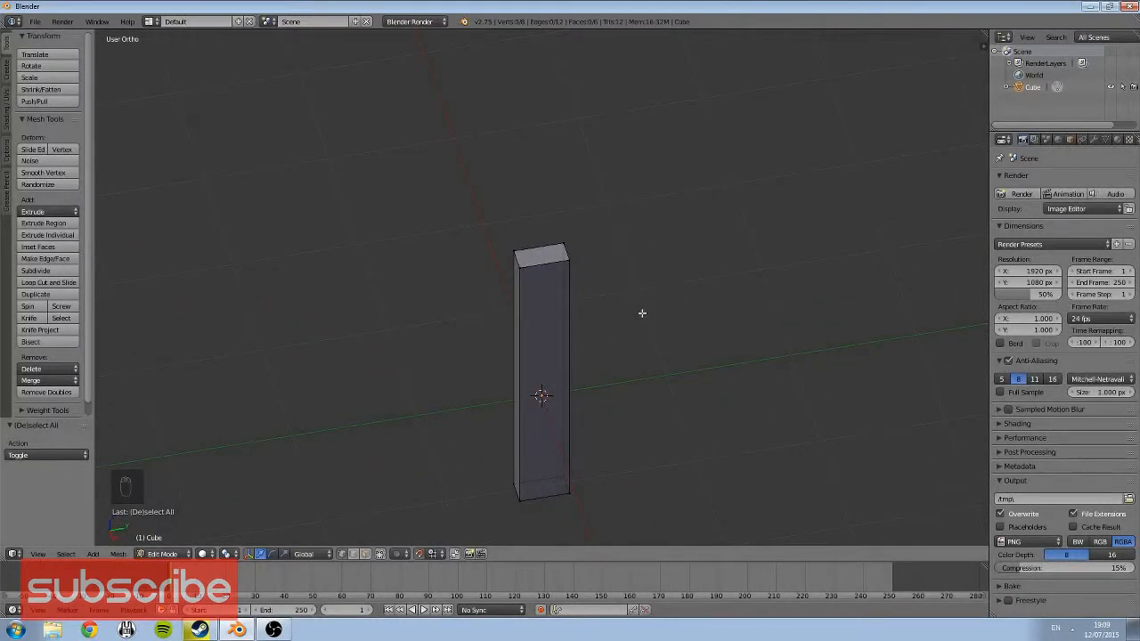